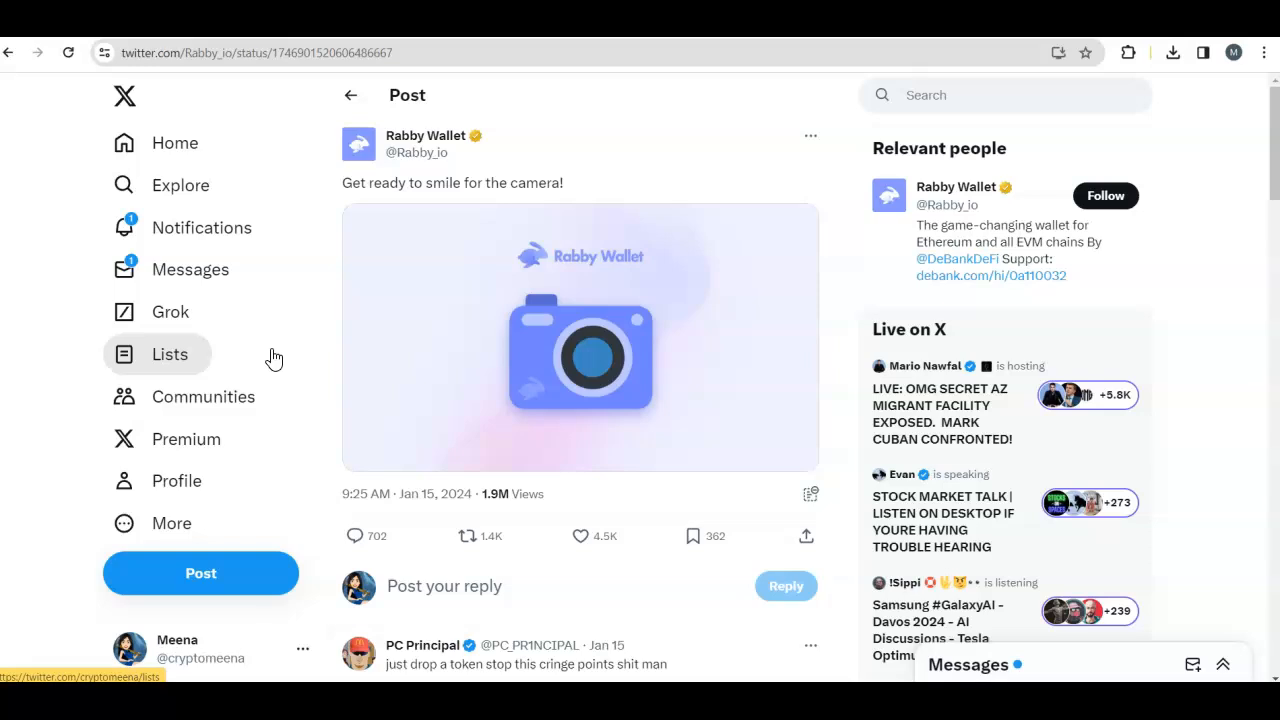
mouse_move(407, 367)
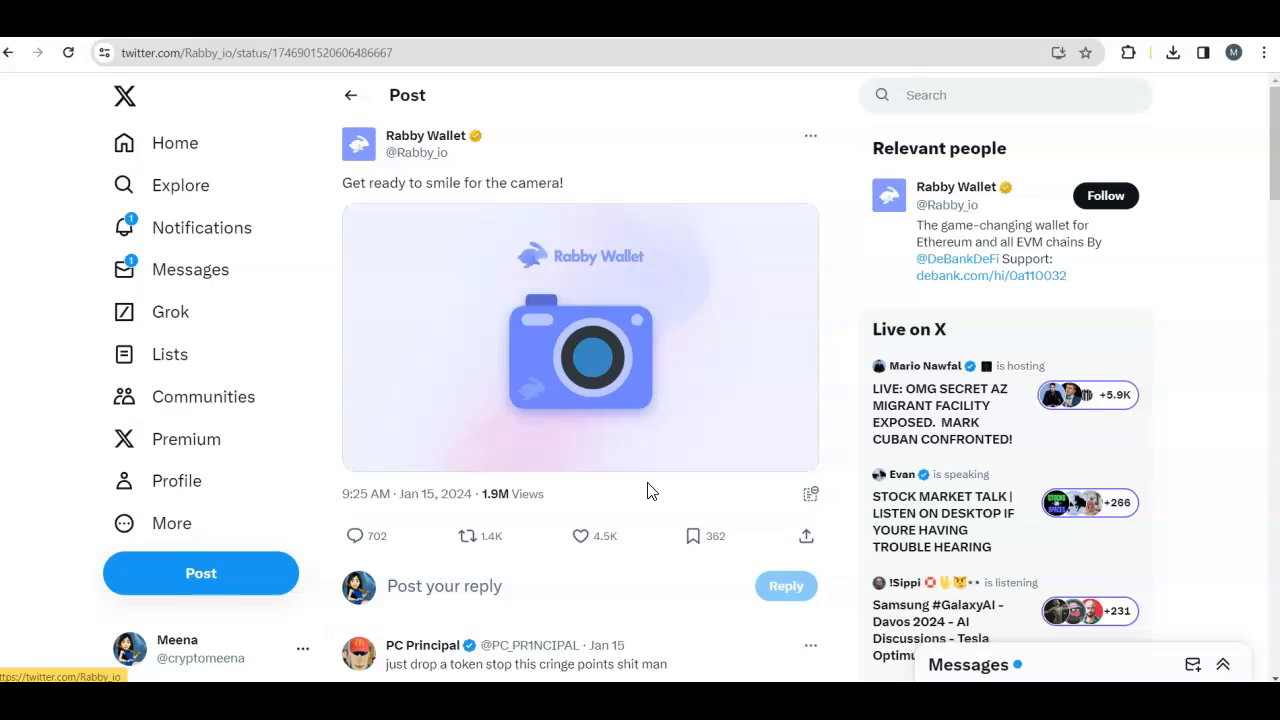
mouse_move(683, 172)
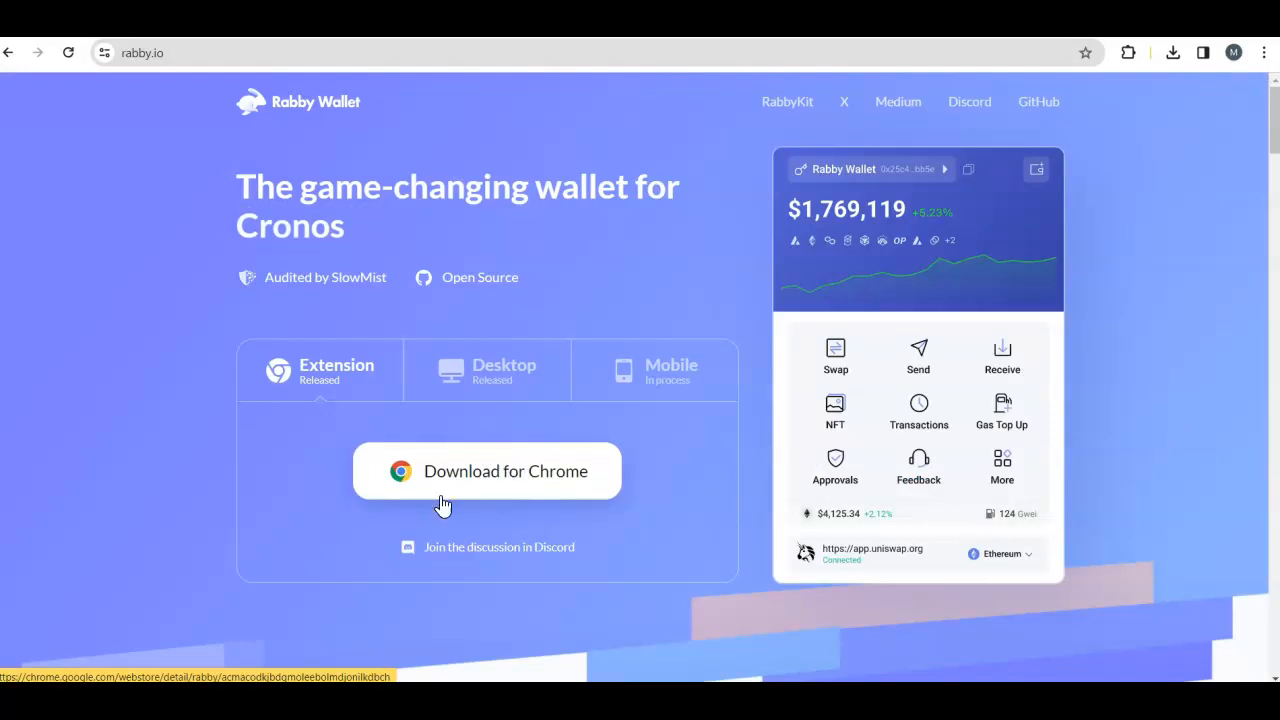
mouse_move(543, 515)
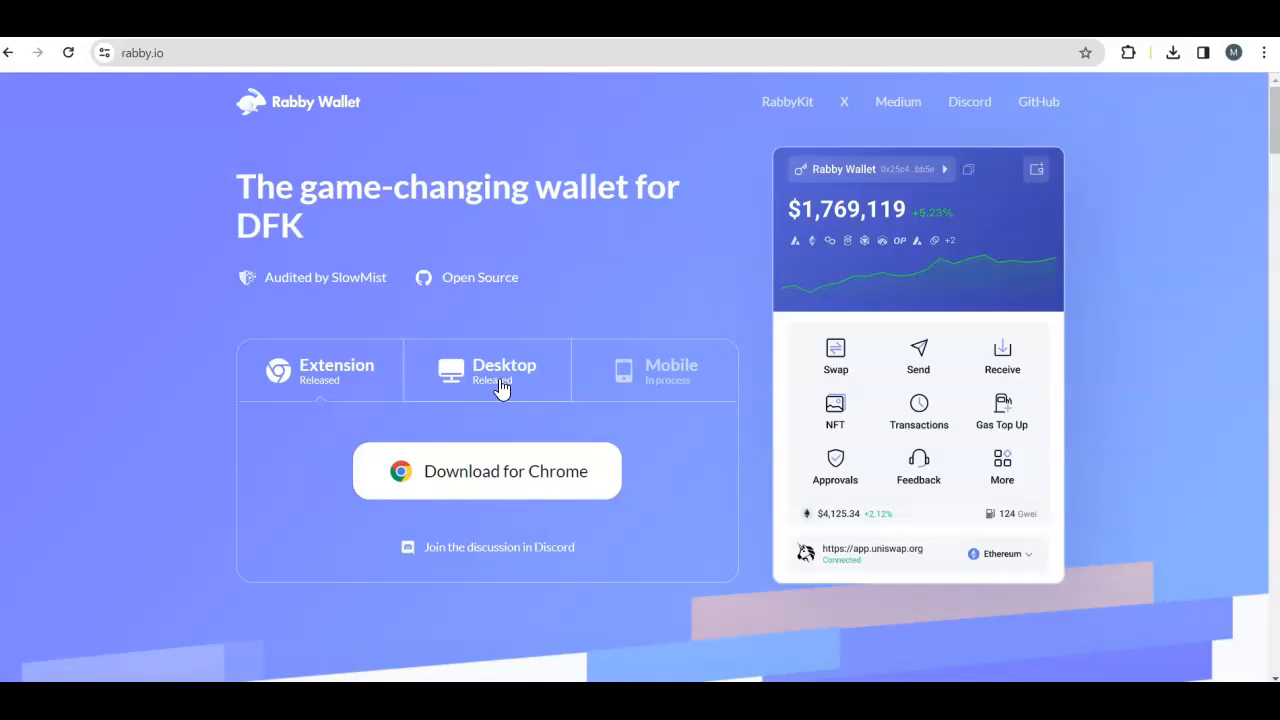
mouse_move(530, 505)
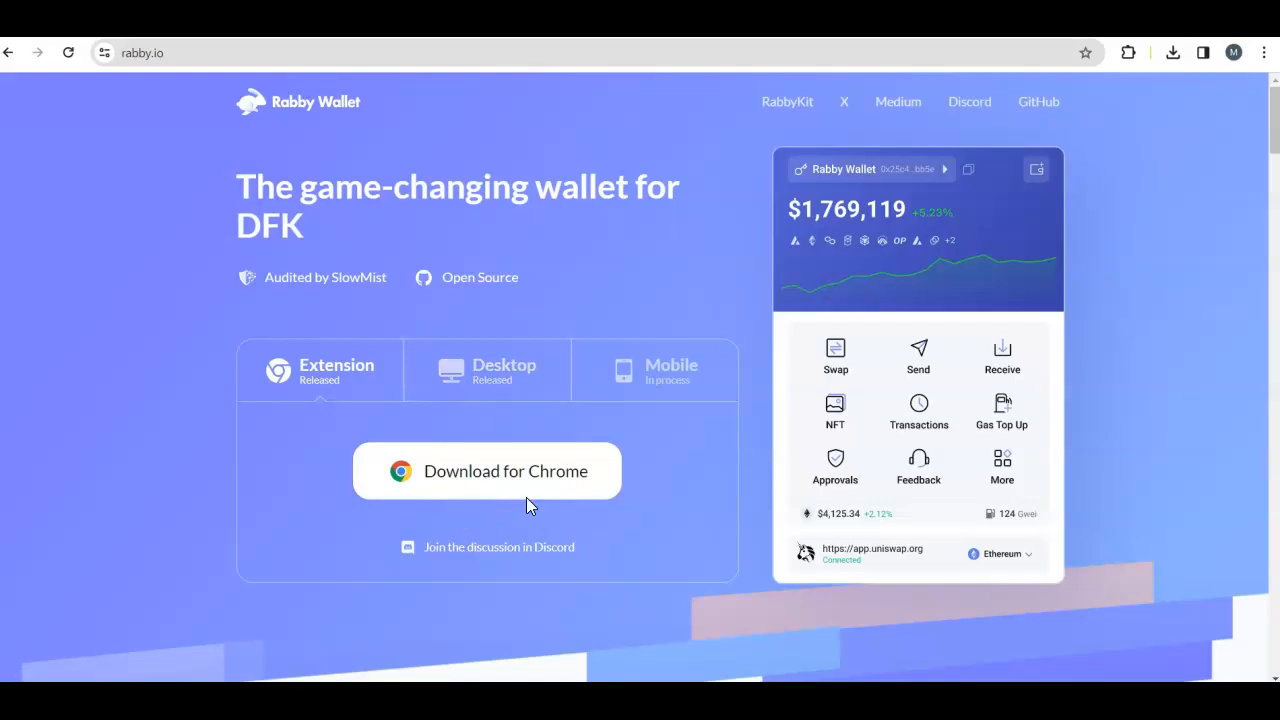
mouse_move(590, 500)
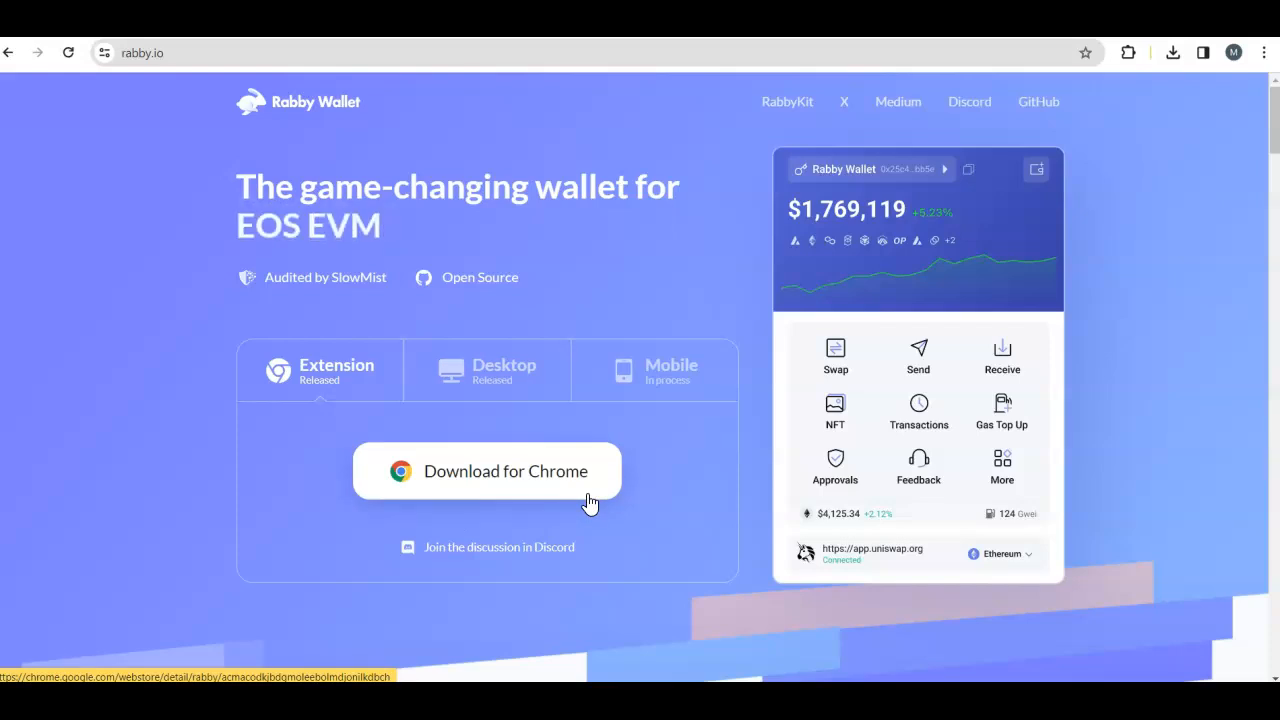
mouse_move(671, 115)
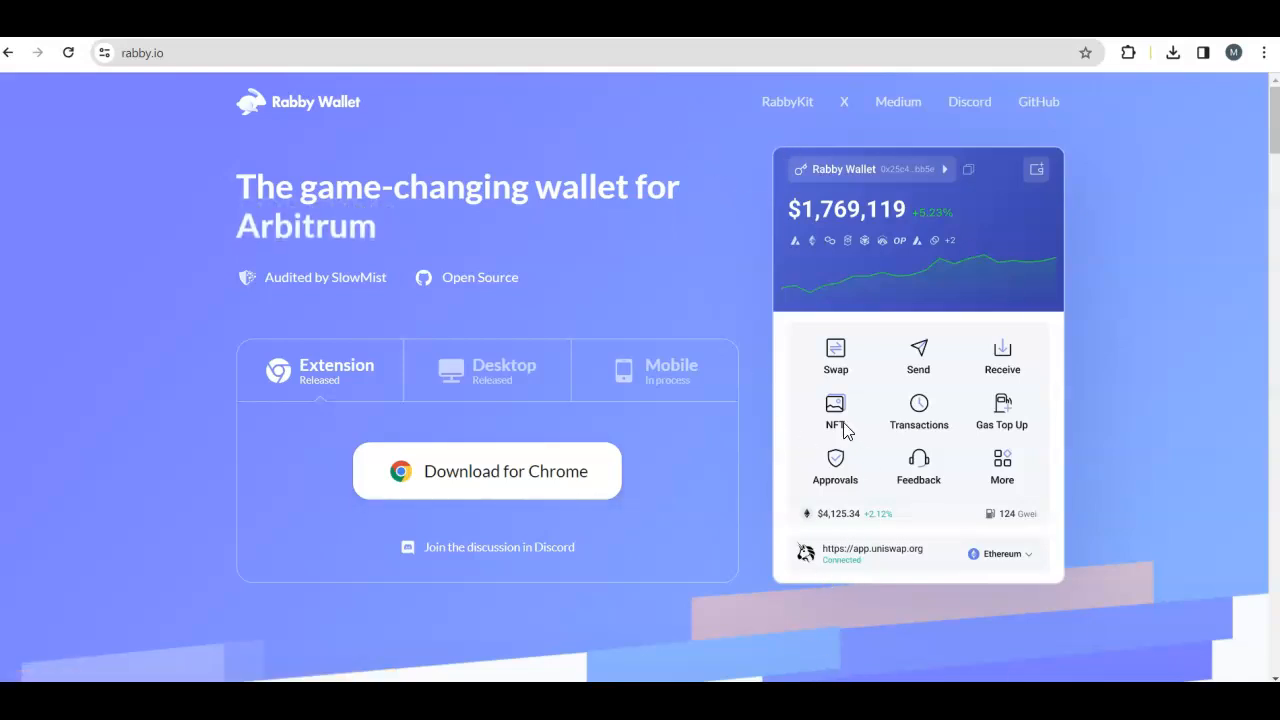
mouse_move(835, 355)
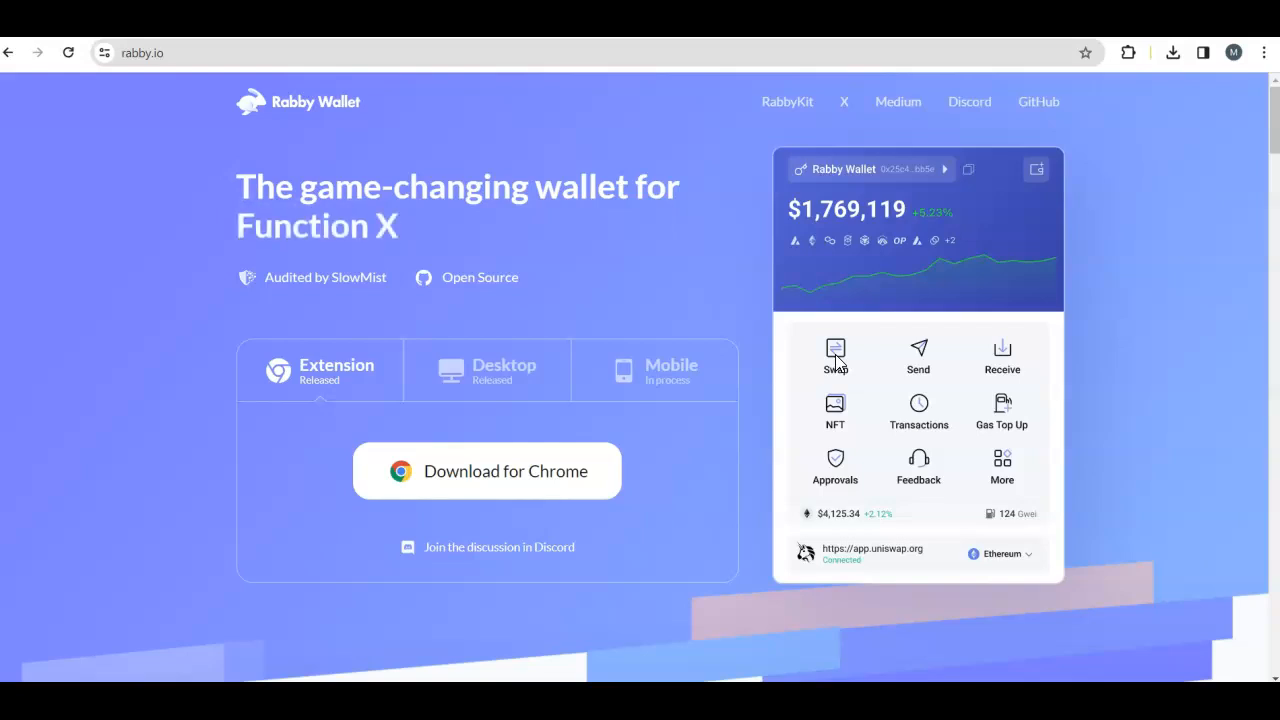
mouse_move(690, 370)
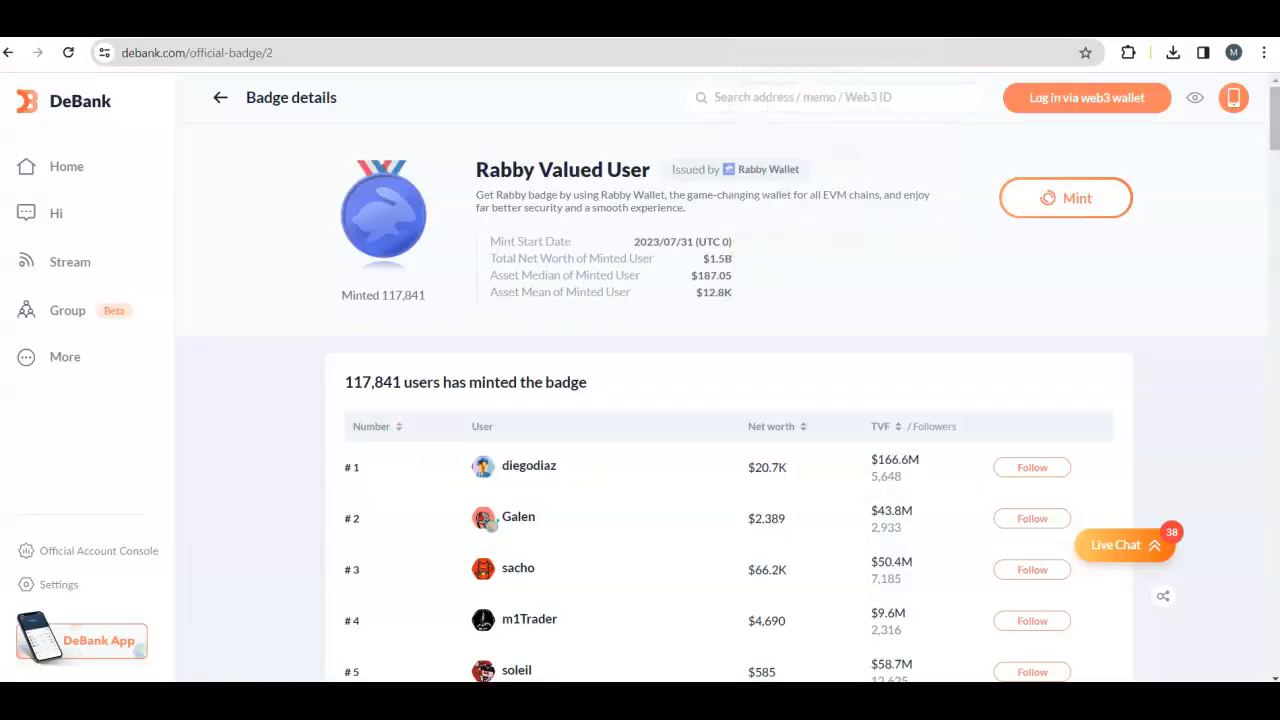
mouse_move(675, 439)
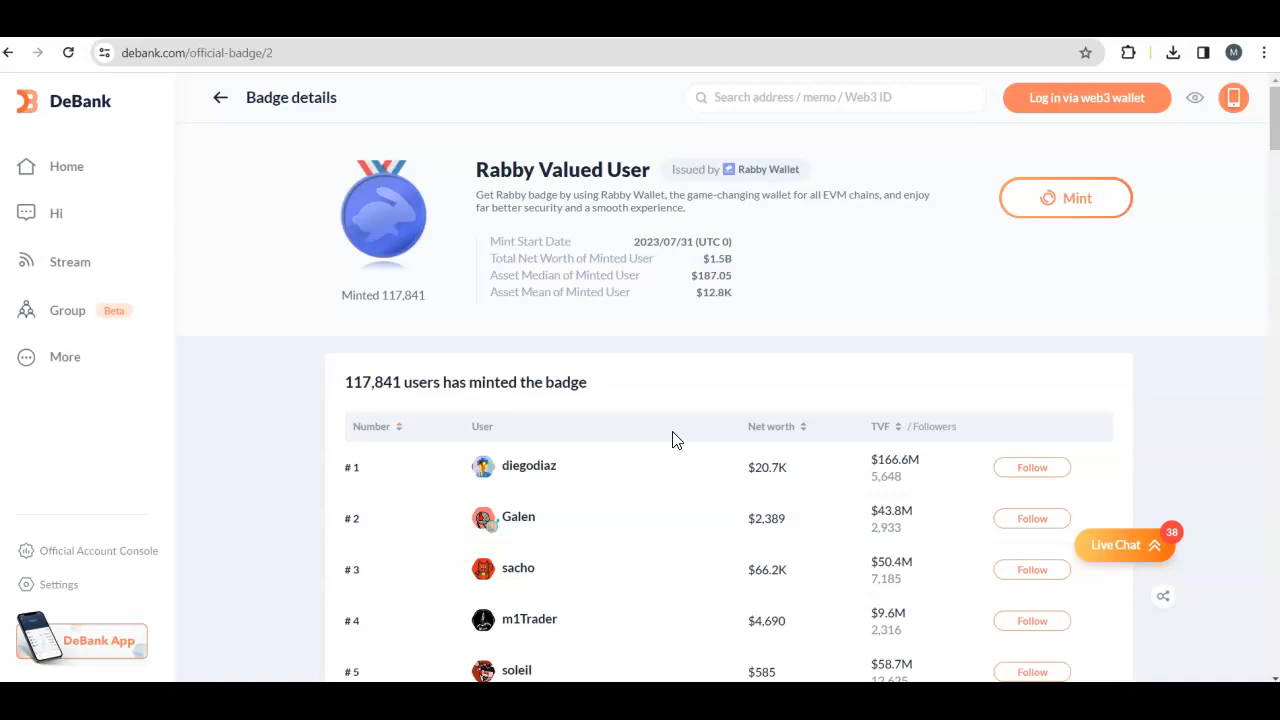
mouse_move(590, 343)
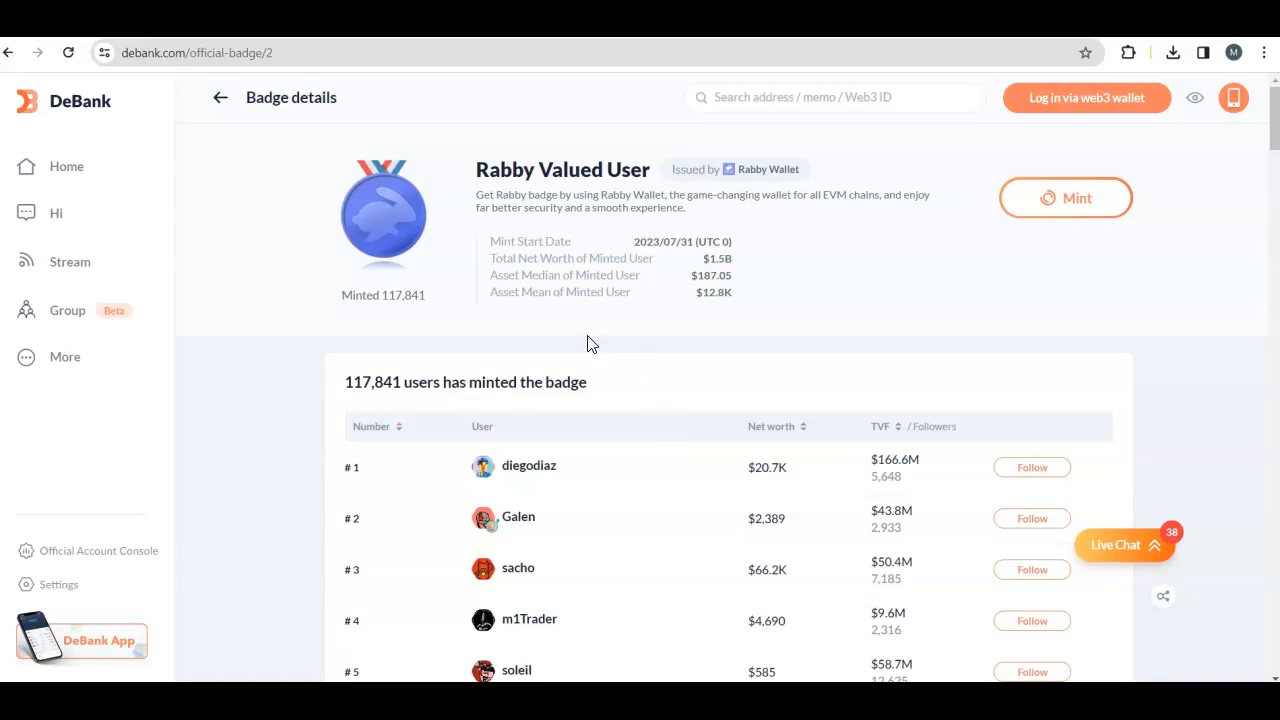
mouse_move(403, 352)
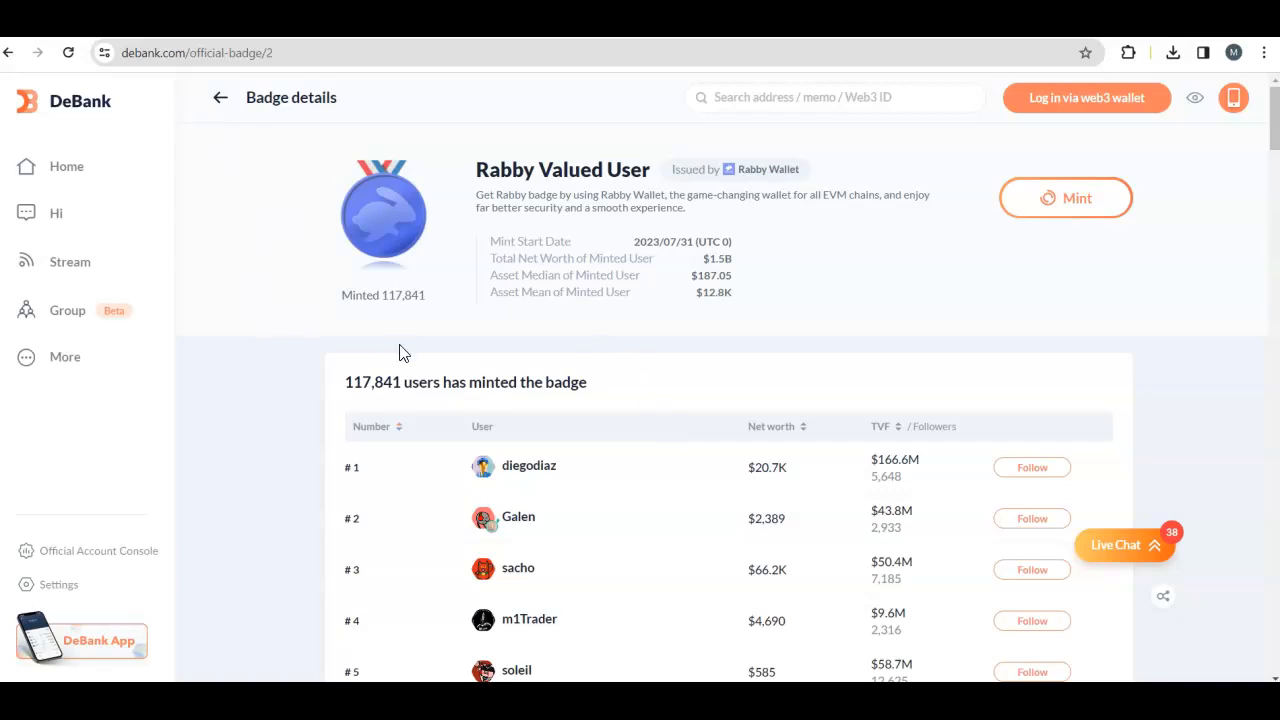
mouse_move(765, 500)
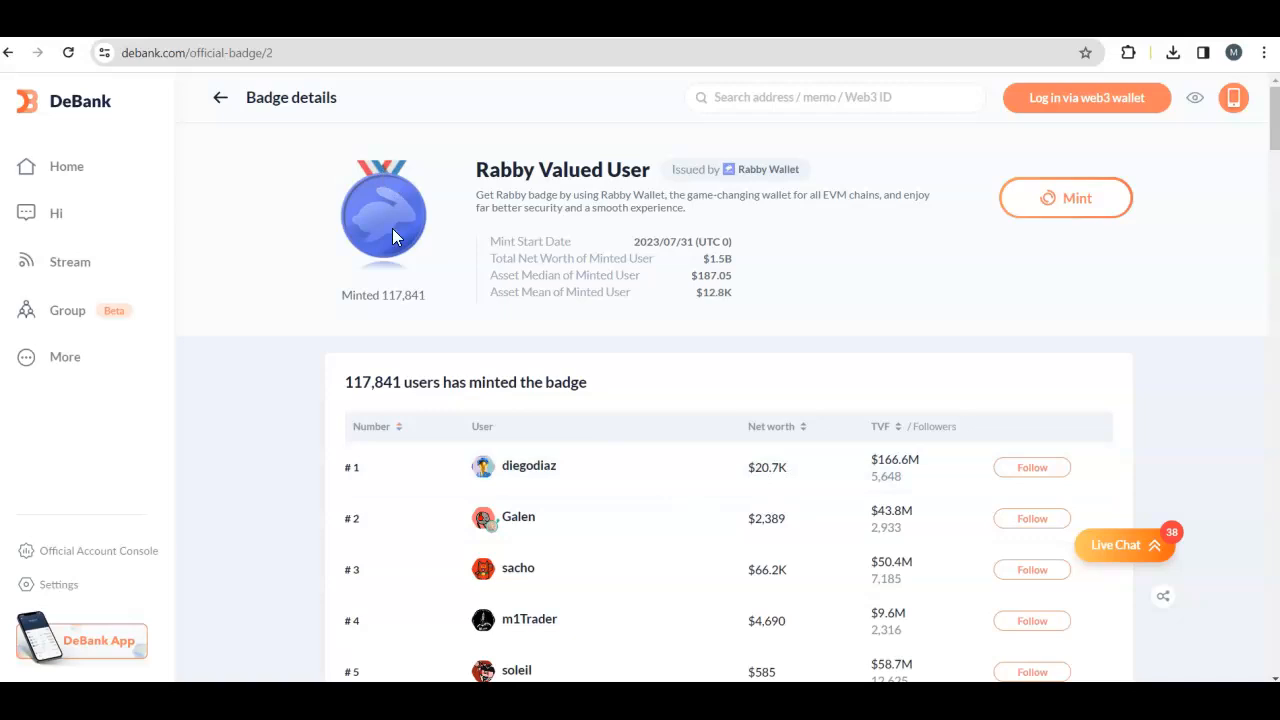
mouse_move(828, 349)
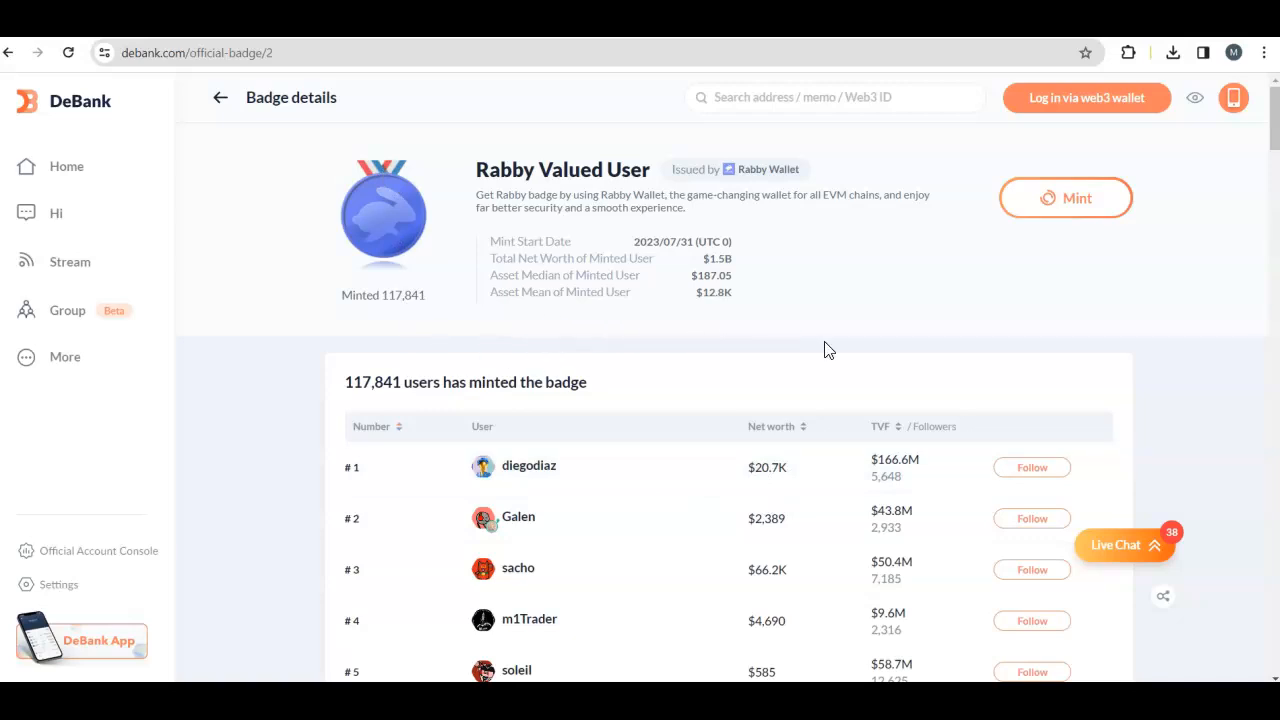
mouse_move(1068, 205)
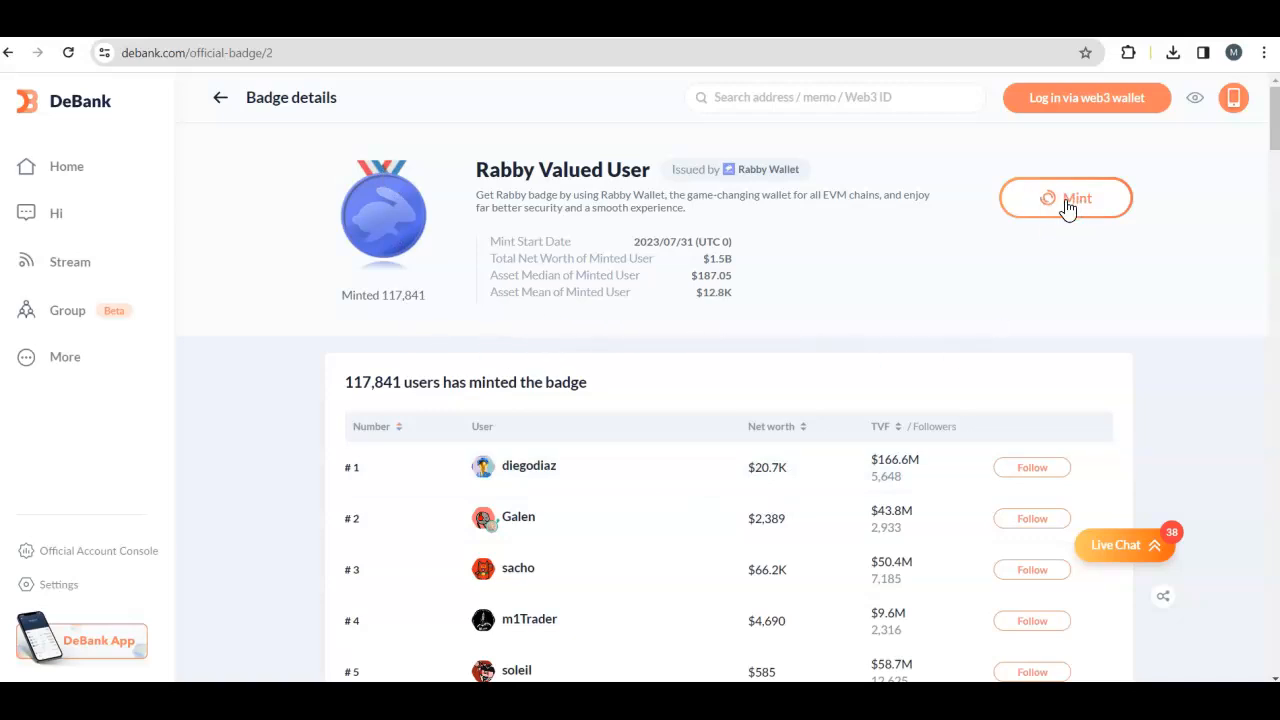
mouse_move(996, 277)
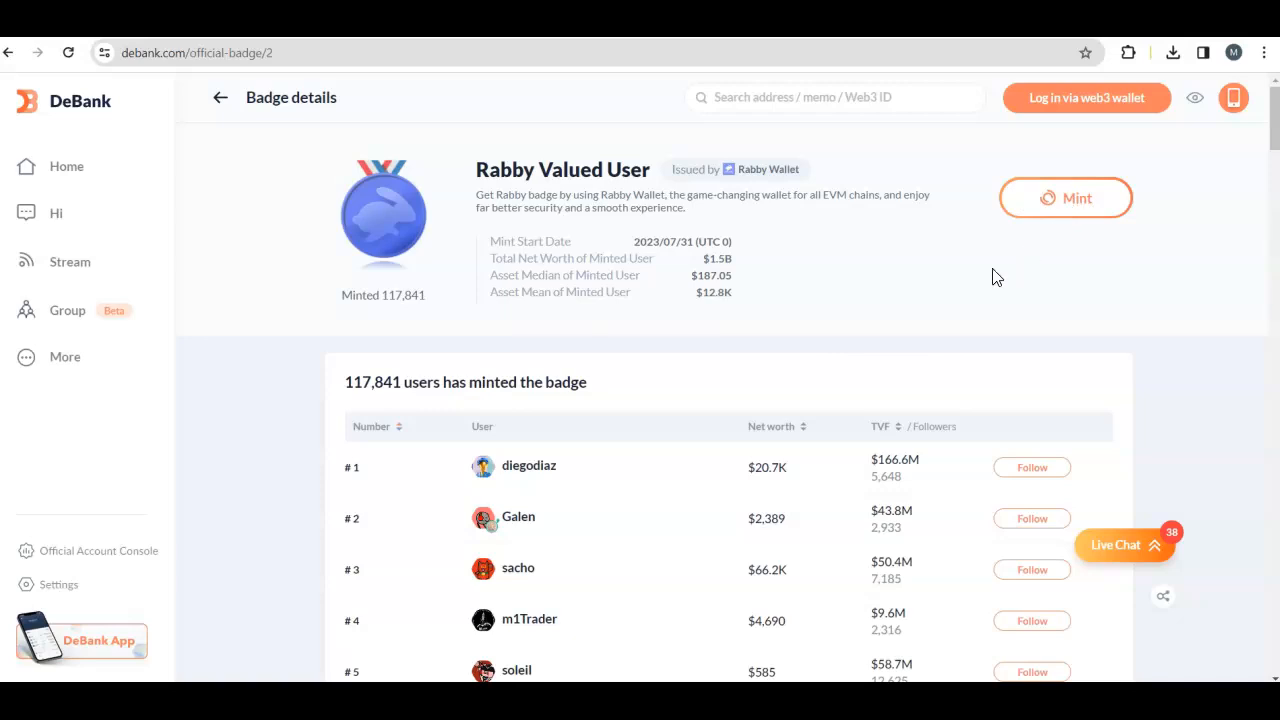
mouse_move(1005, 283)
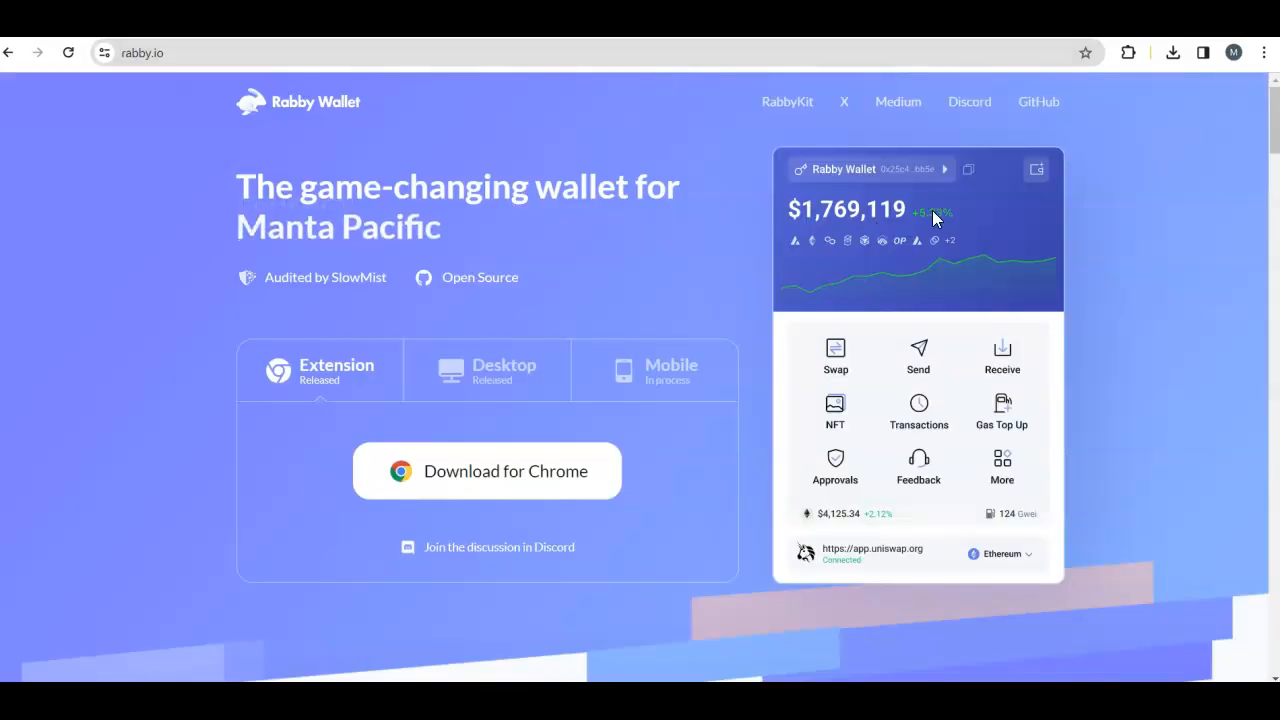
mouse_move(1002, 470)
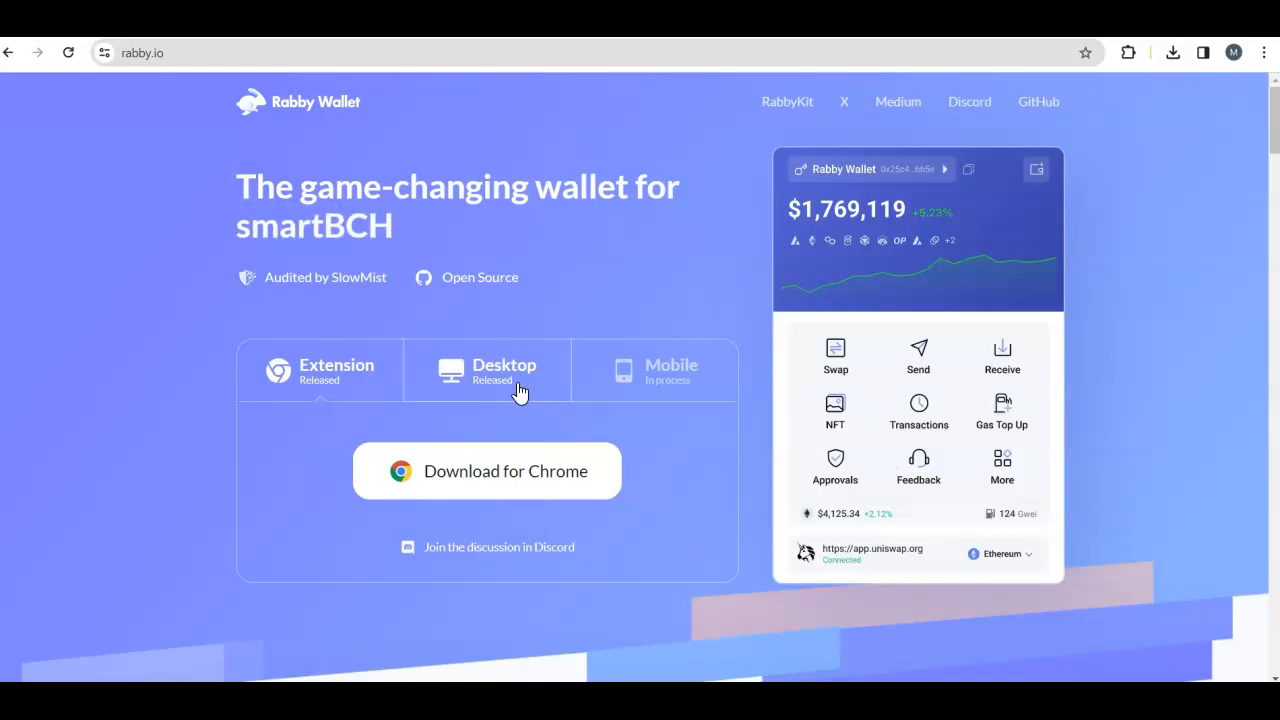
mouse_move(512, 400)
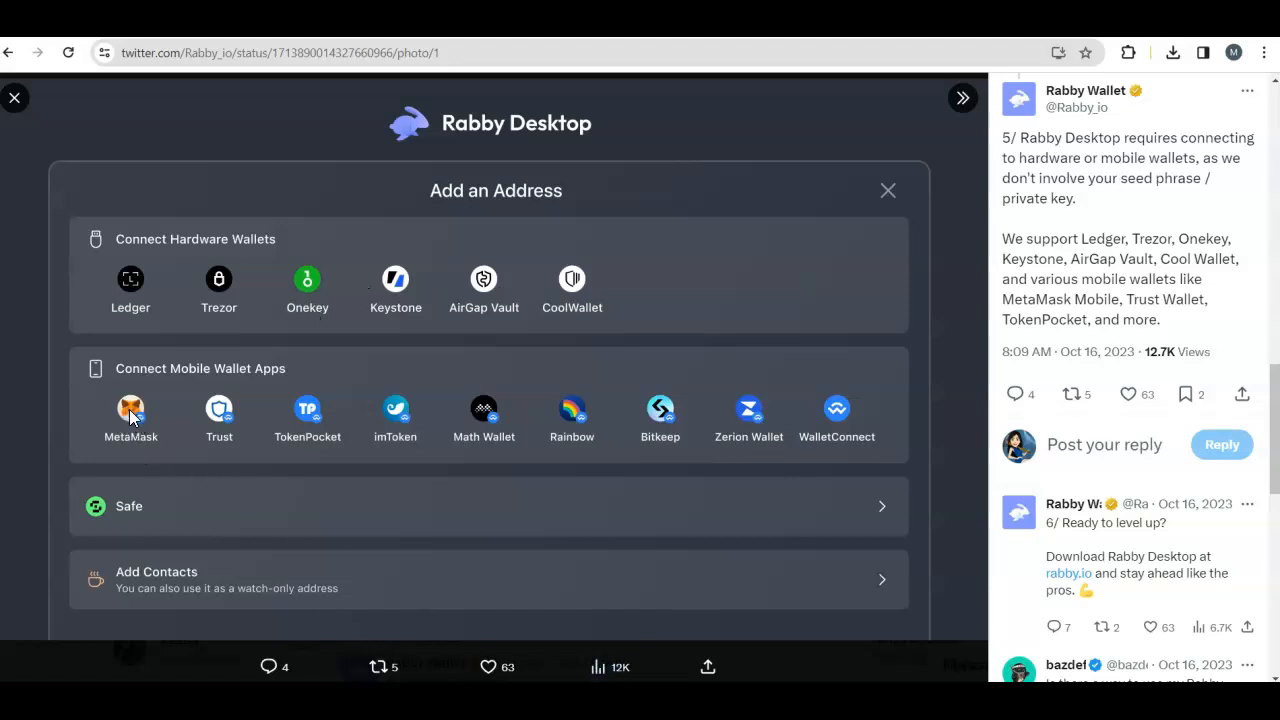
mouse_move(133, 418)
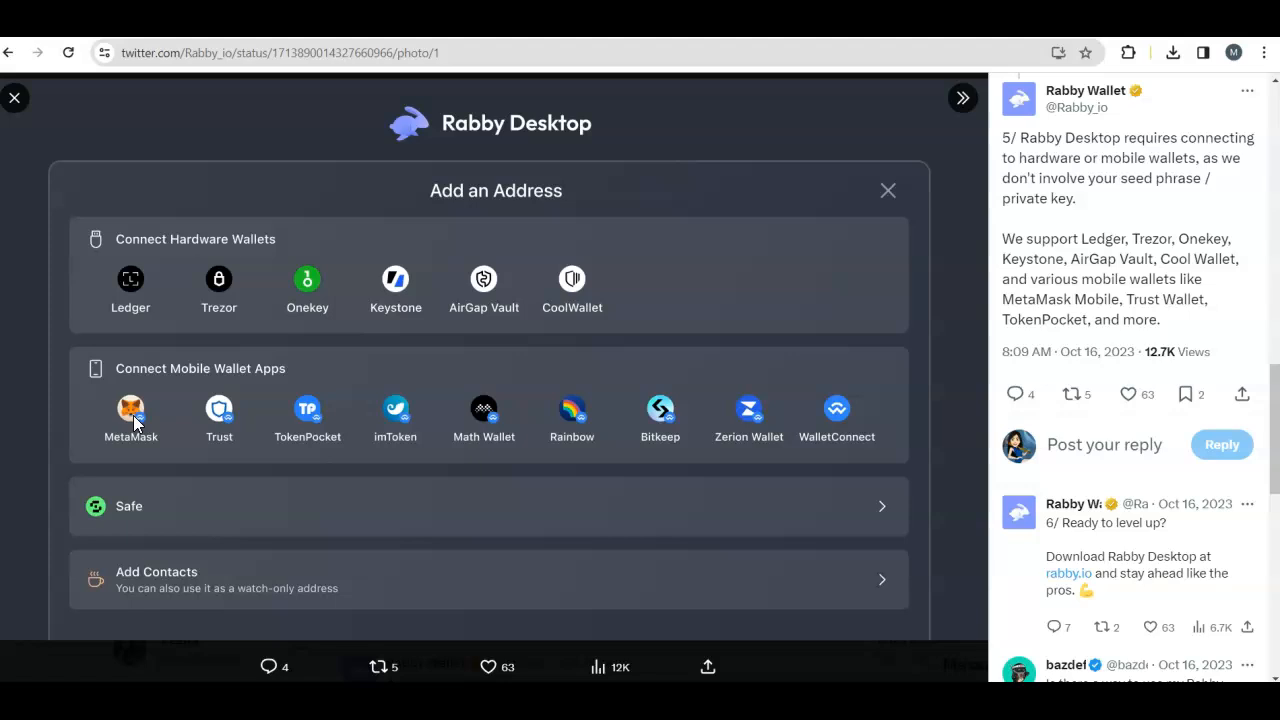
mouse_move(143, 600)
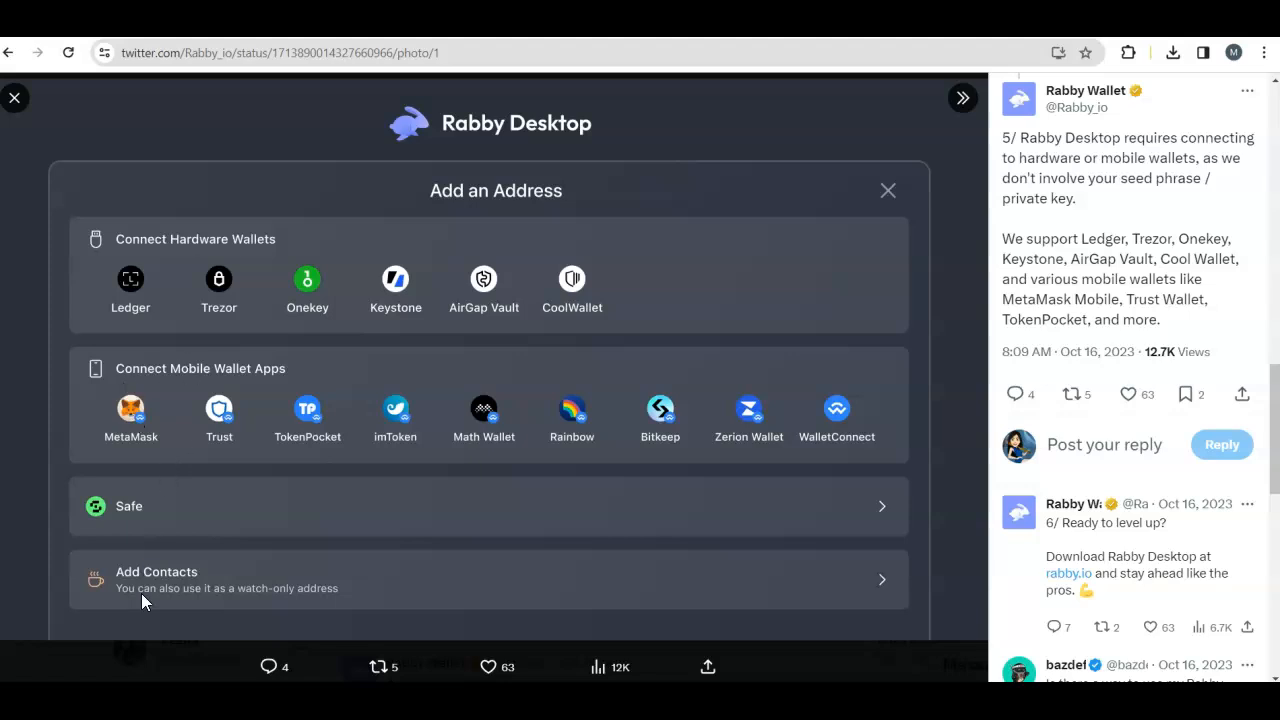
mouse_move(182, 551)
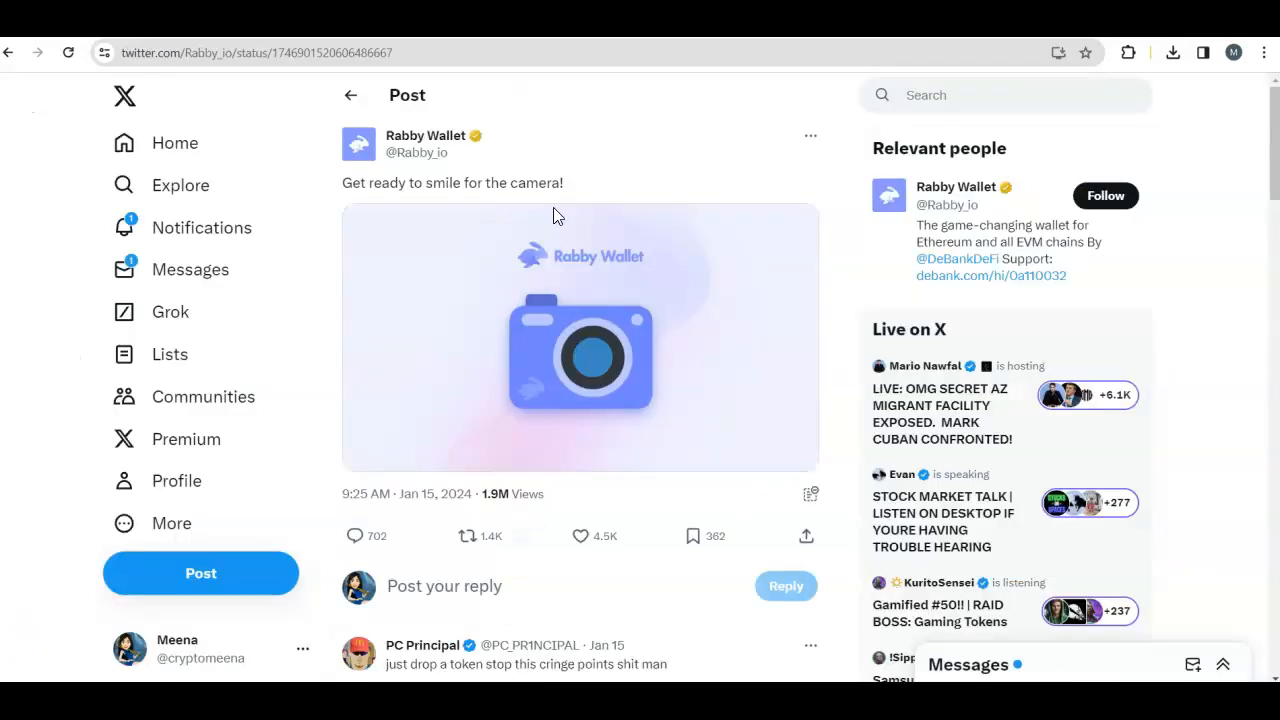
mouse_move(672, 385)
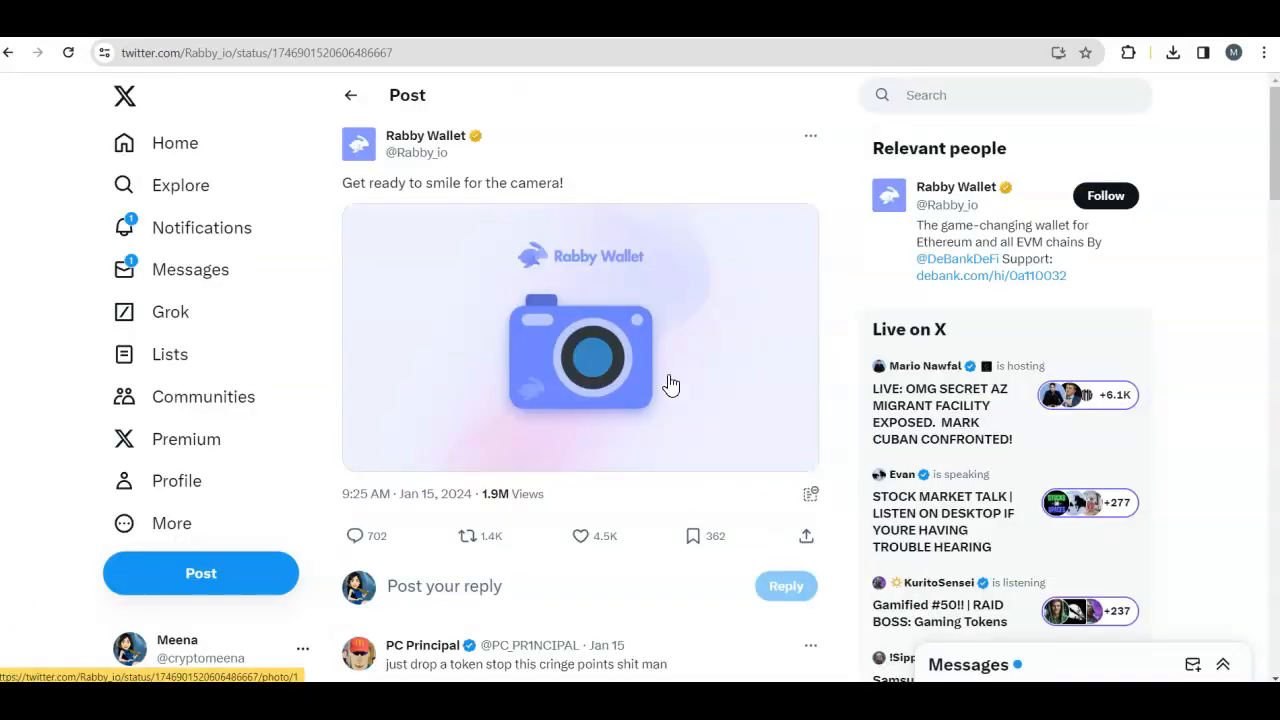